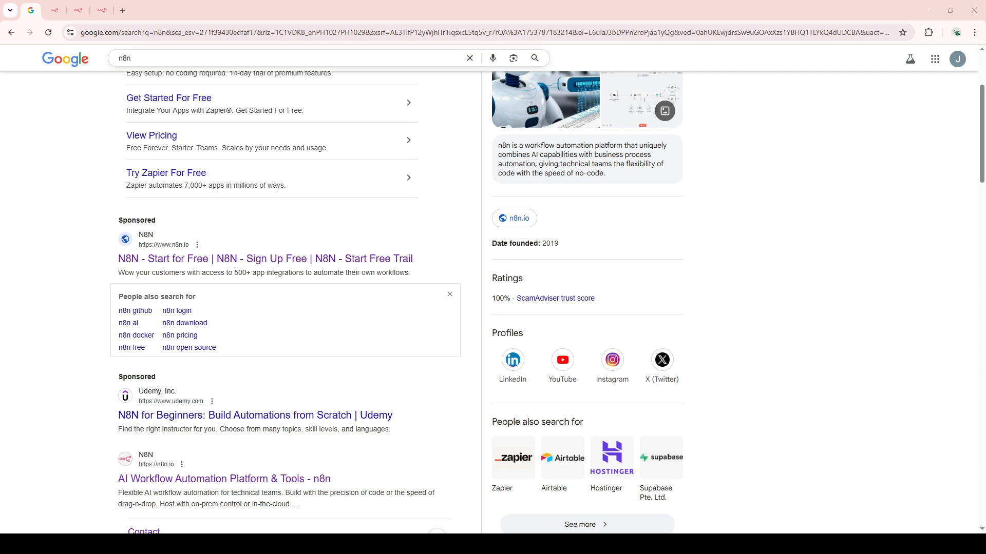
- Scroll the Google results for n8n and open the sponsored n8n.io link
scroll("down", 3)
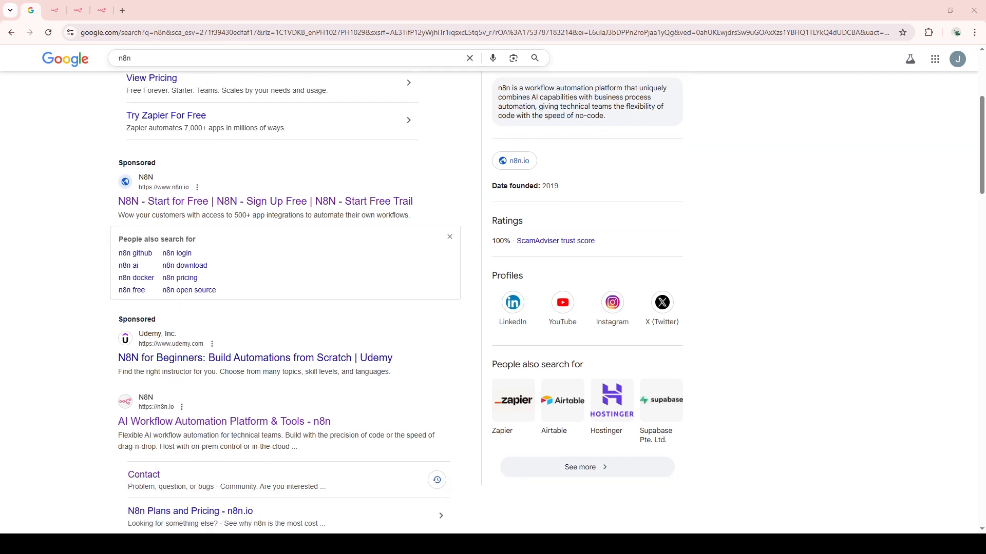
scroll("down", 3)
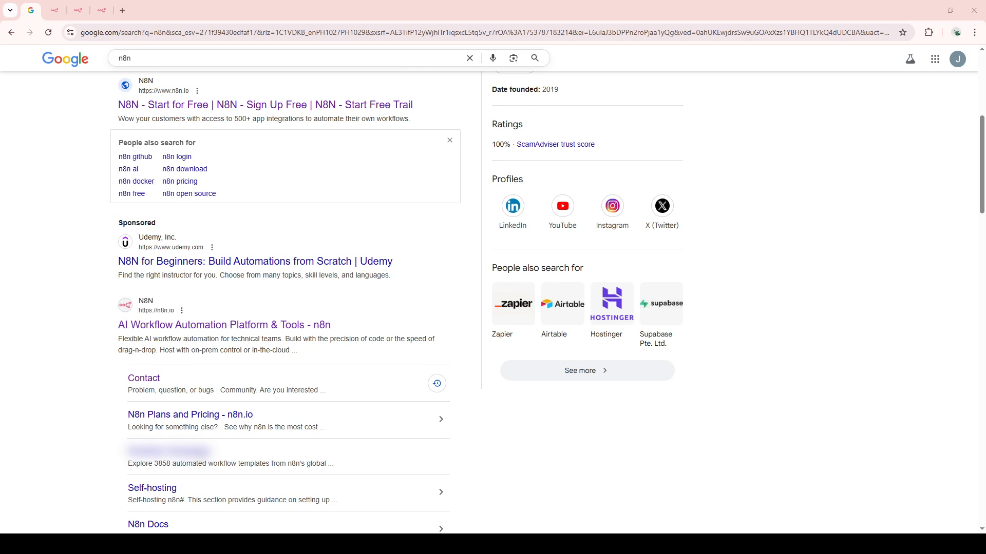
left_click(224, 324)
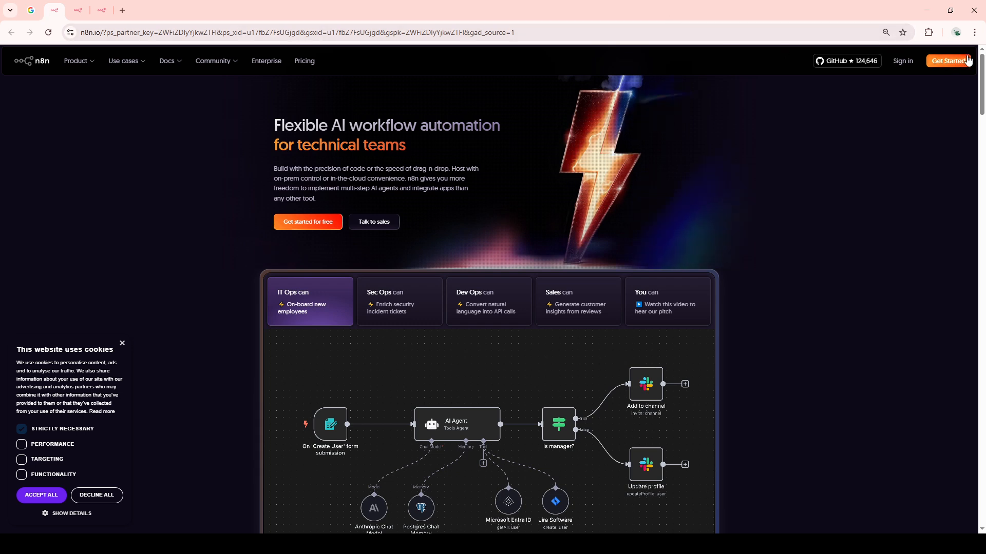
mouse_move(901, 61)
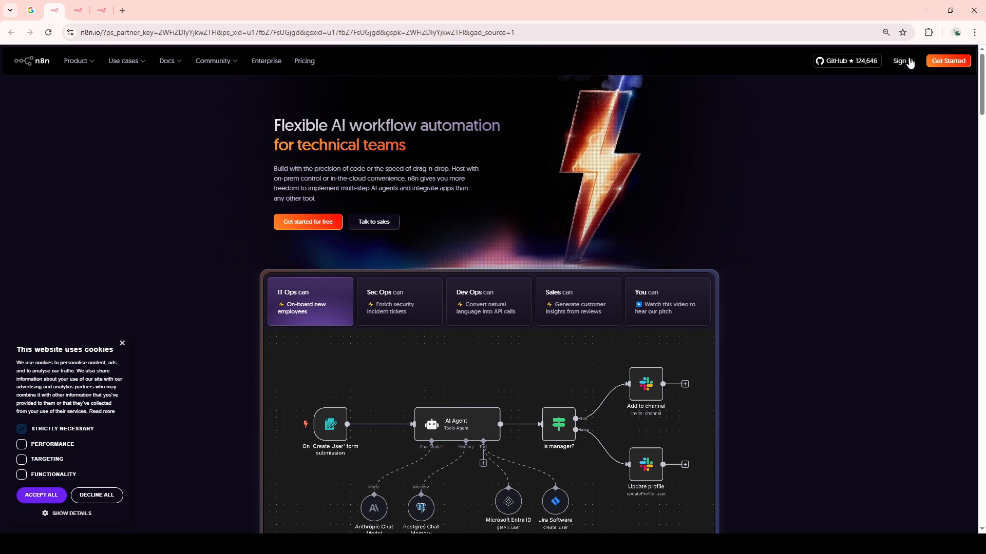
mouse_move(902, 70)
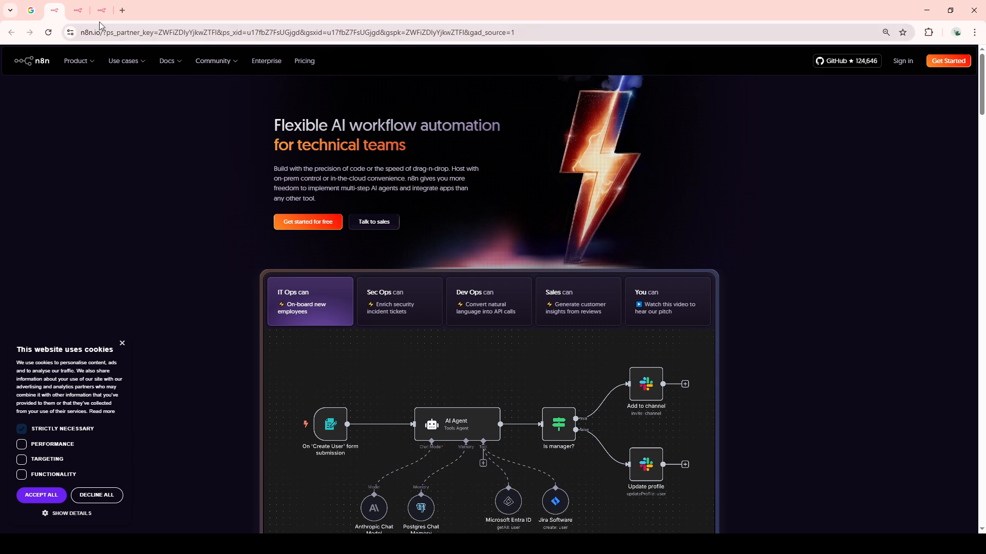
- Switch to the tab with the n8n workflows overview listing five workflows
left_click(78, 10)
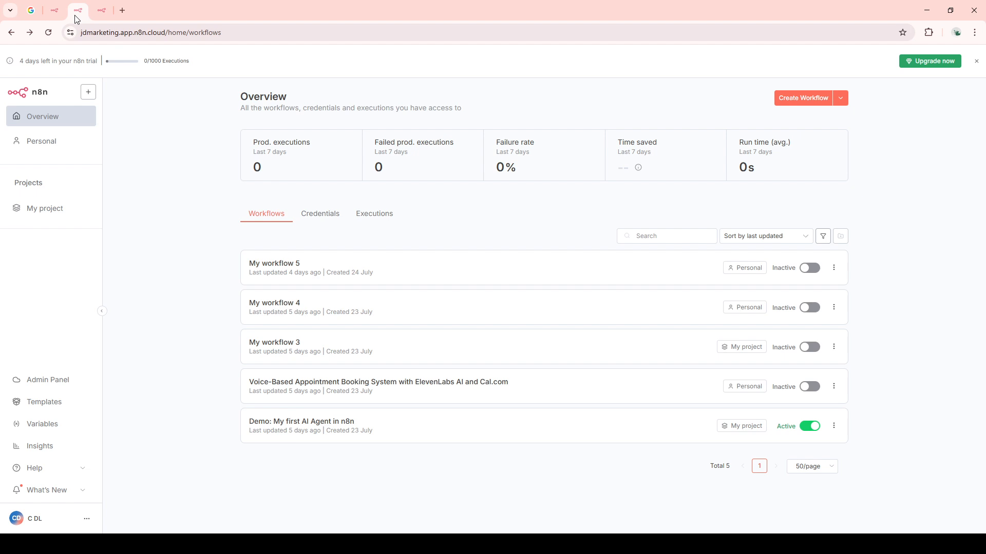
mouse_move(85, 21)
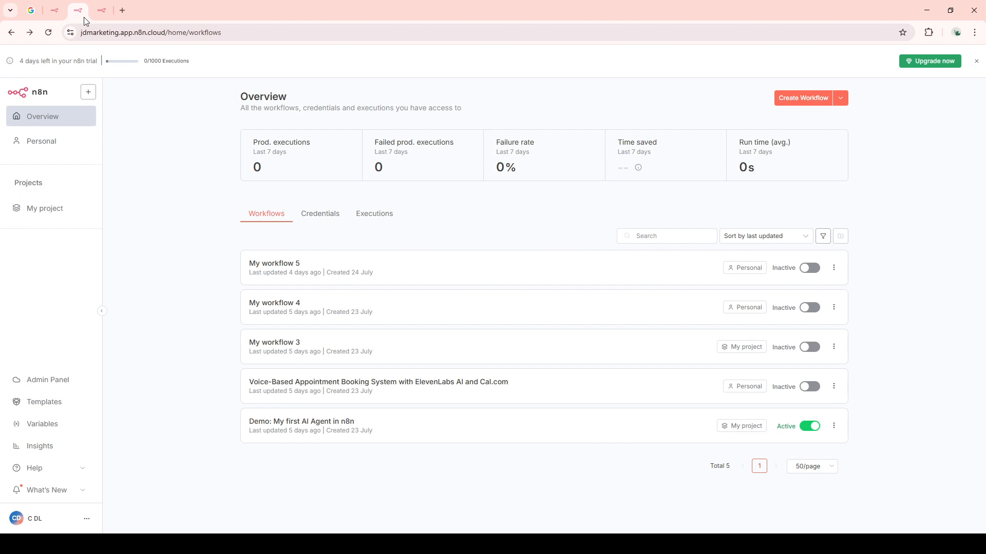
mouse_move(768, 130)
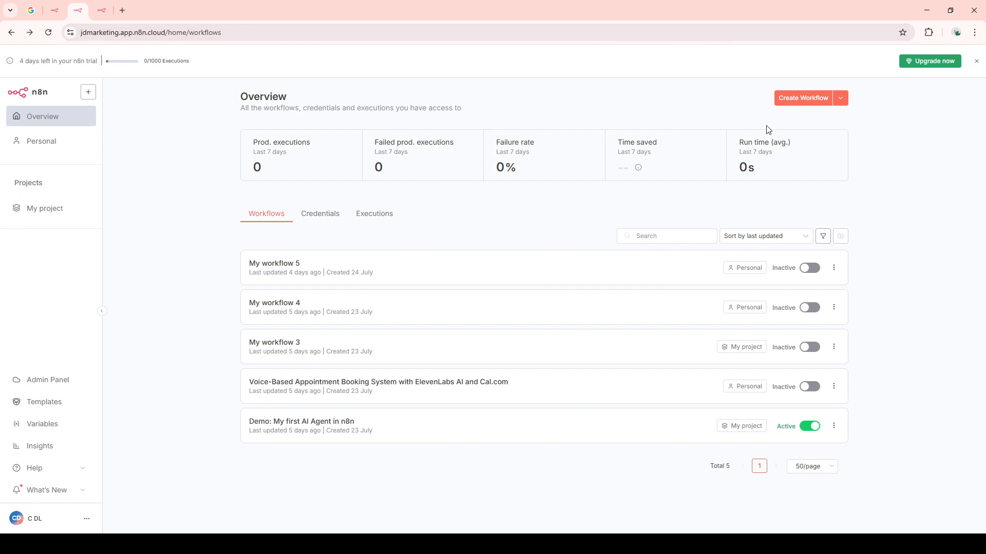
mouse_move(302, 51)
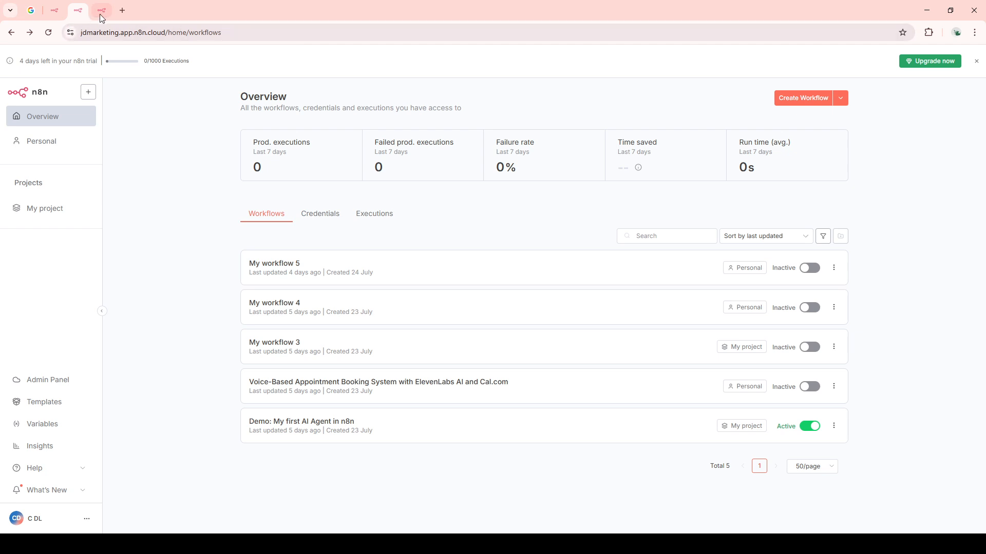
- Switch to the tab showing the My workflow 6 editor canvas
left_click(803, 98)
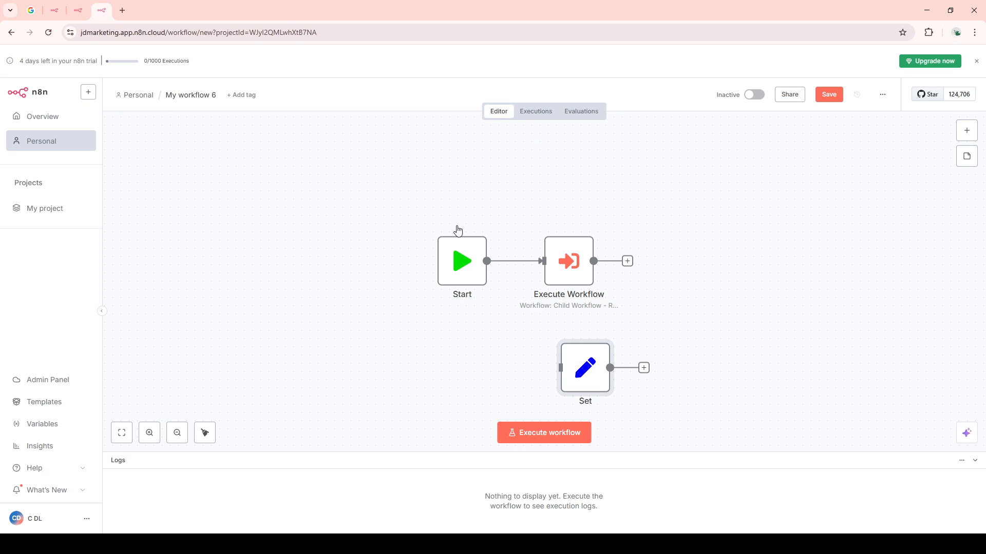
mouse_move(468, 289)
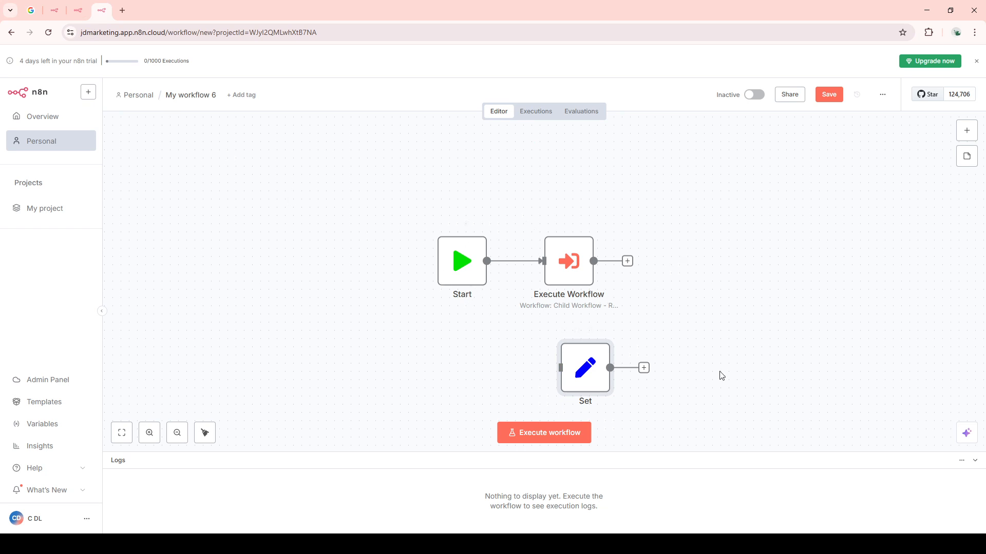
mouse_move(596, 346)
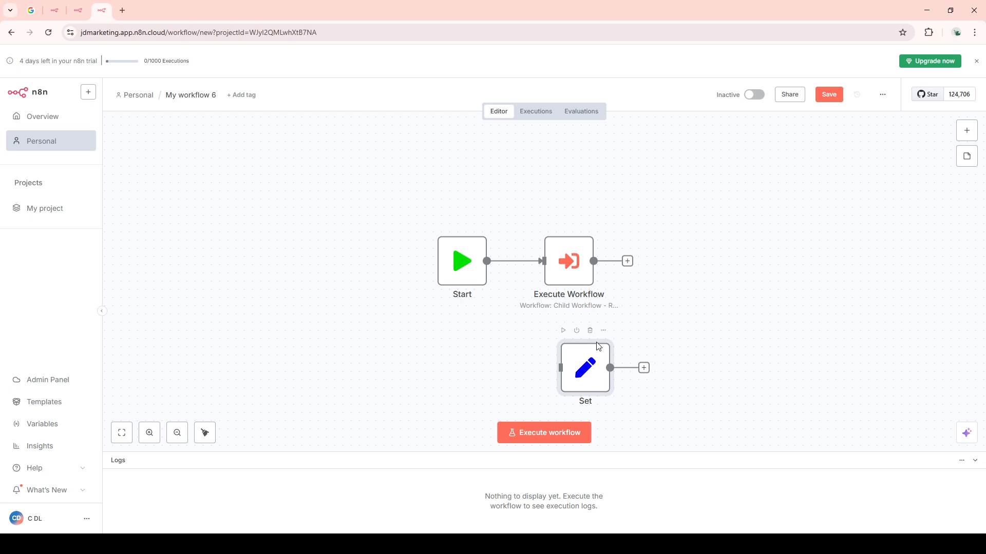
mouse_move(600, 386)
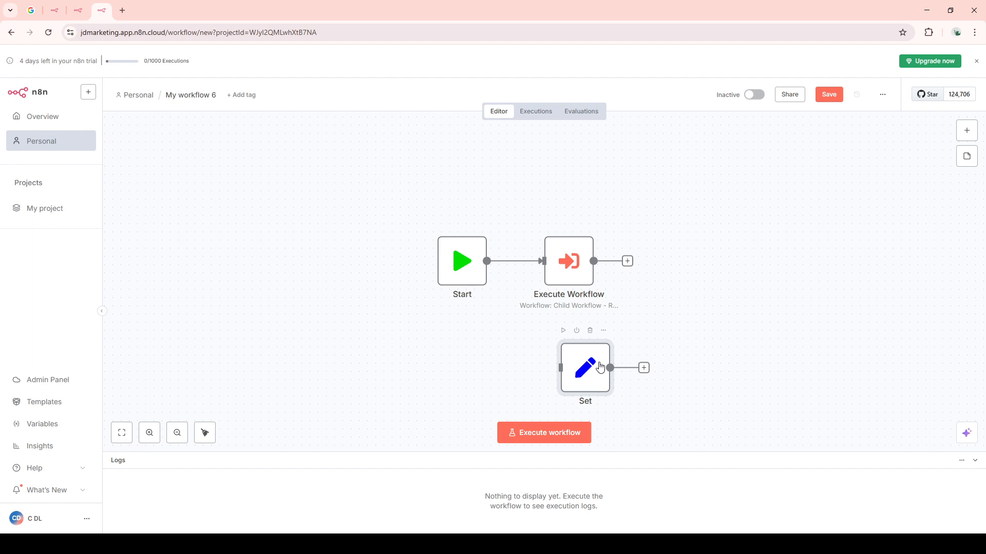
- Open the Set node's parameters, showing message 'Hello from child workflow'
double_click(585, 367)
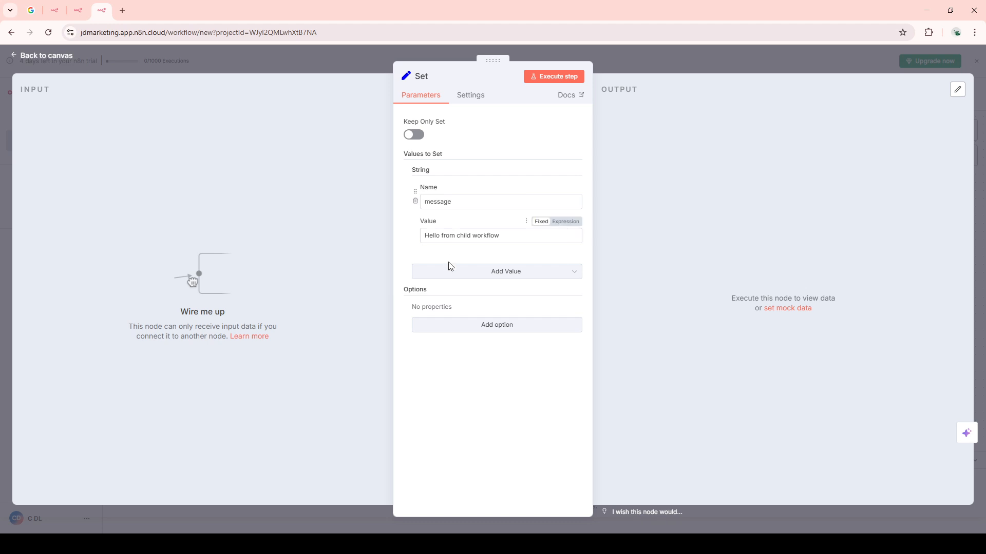
- Review the Set node's 'message' value, then close its panel back to the canvas
left_click(499, 235)
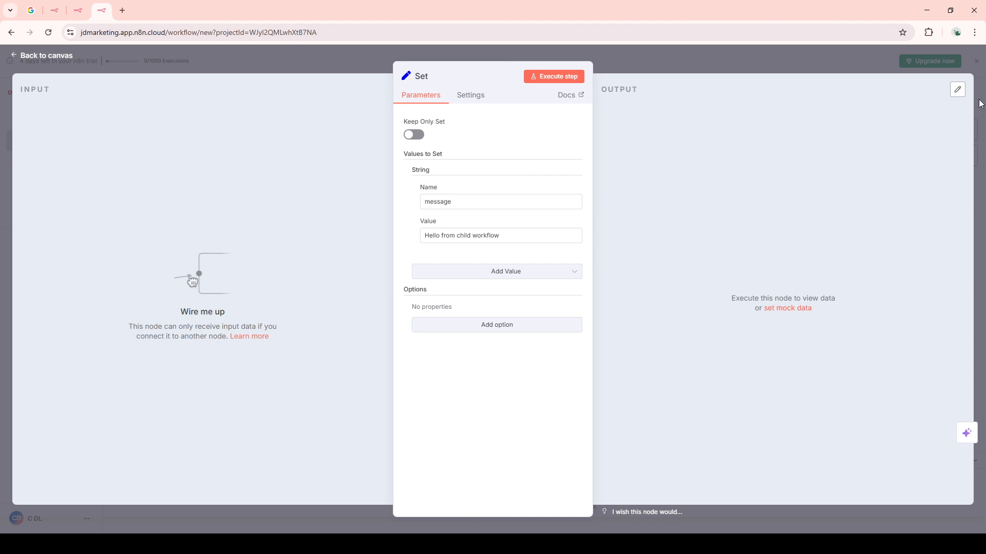
left_click(40, 56)
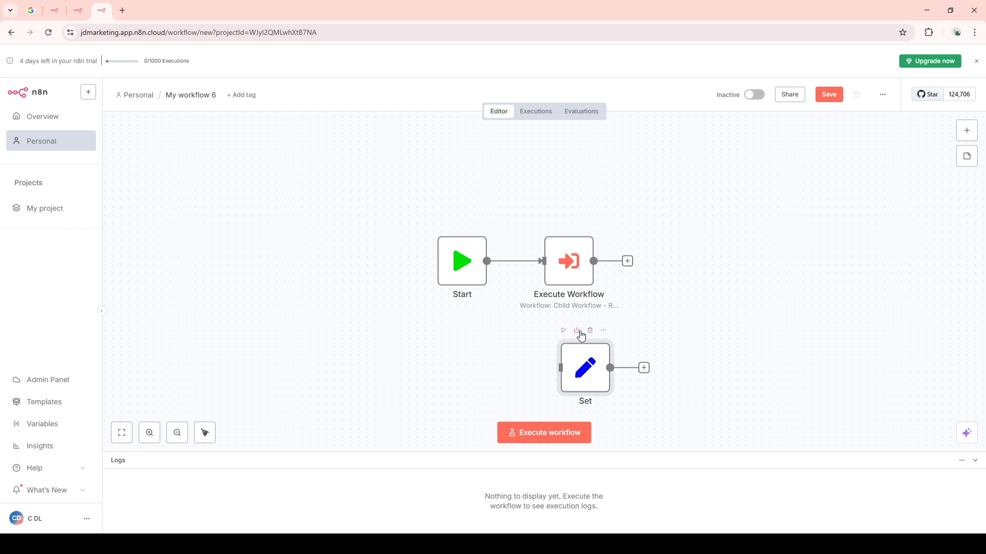
left_click(576, 330)
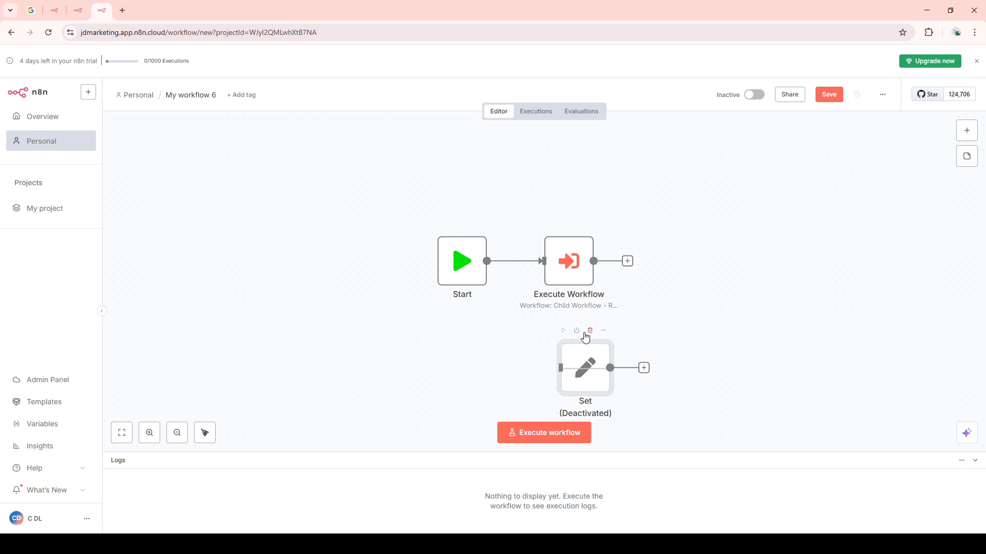
left_click(576, 331)
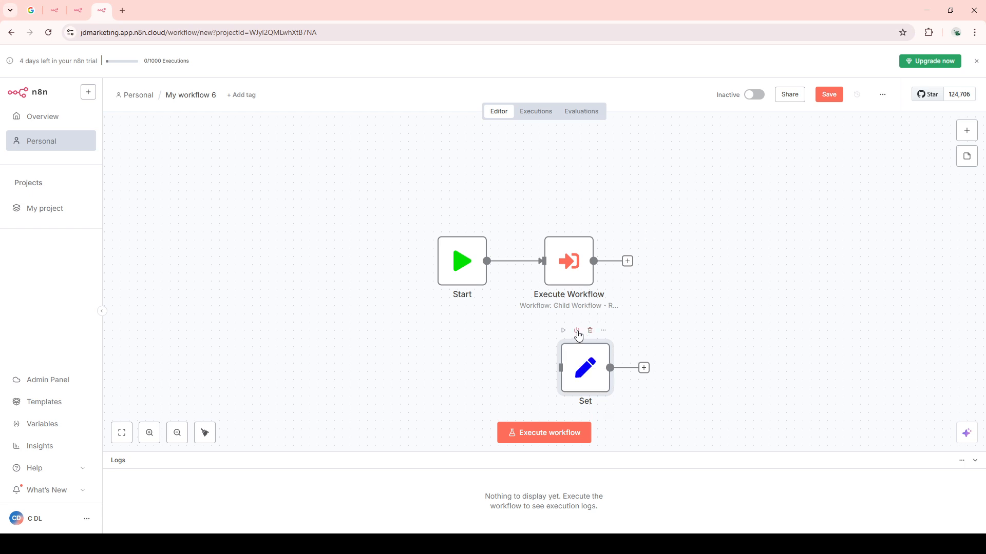
mouse_move(604, 304)
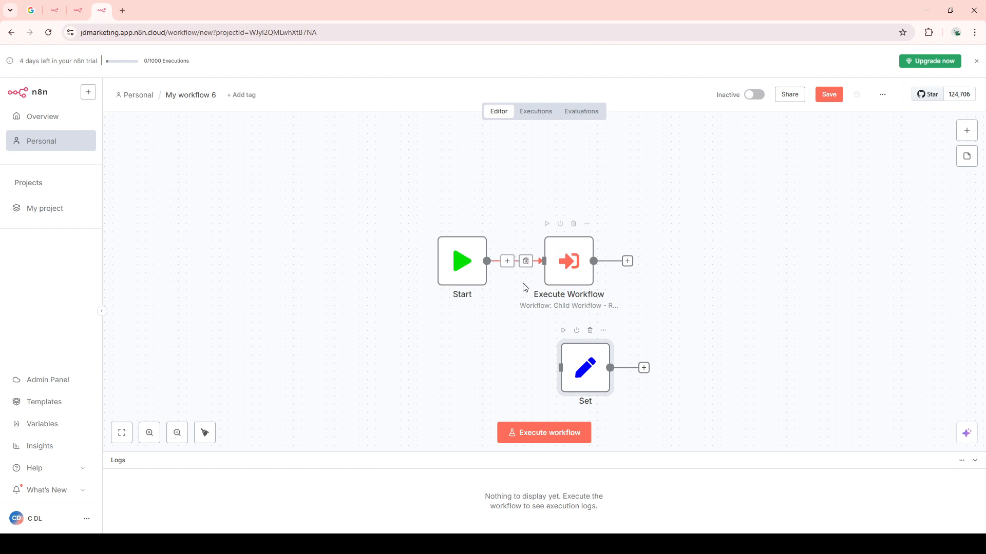
mouse_move(556, 275)
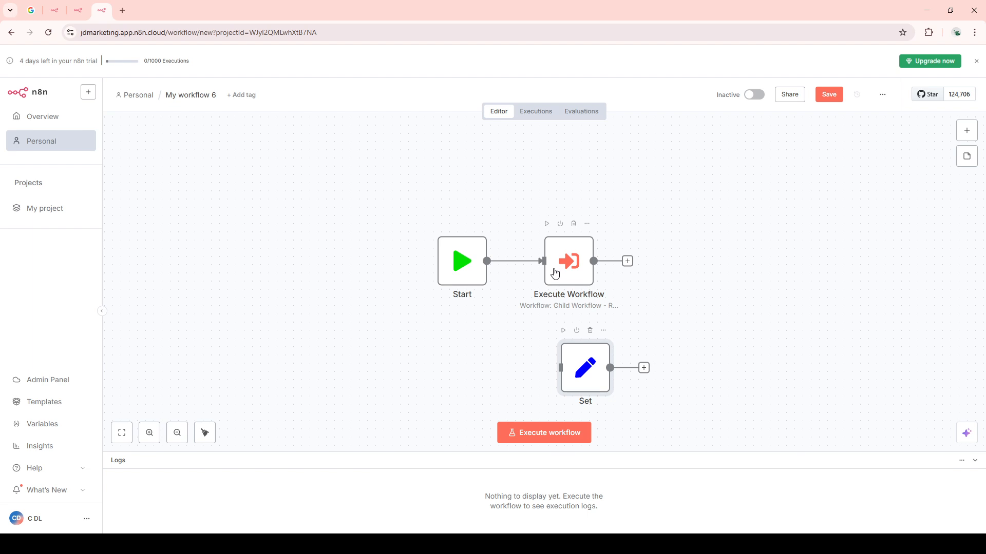
mouse_move(444, 264)
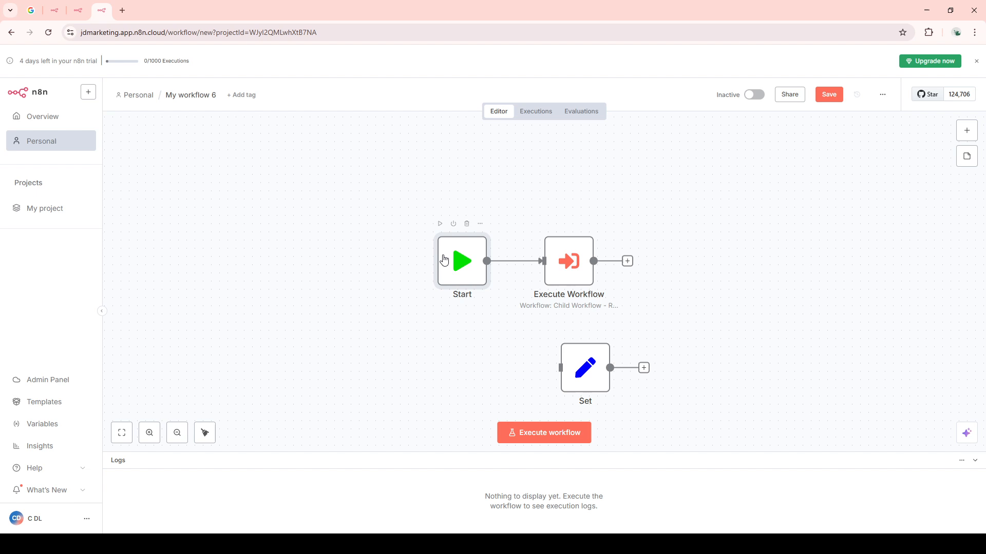
double_click(462, 261)
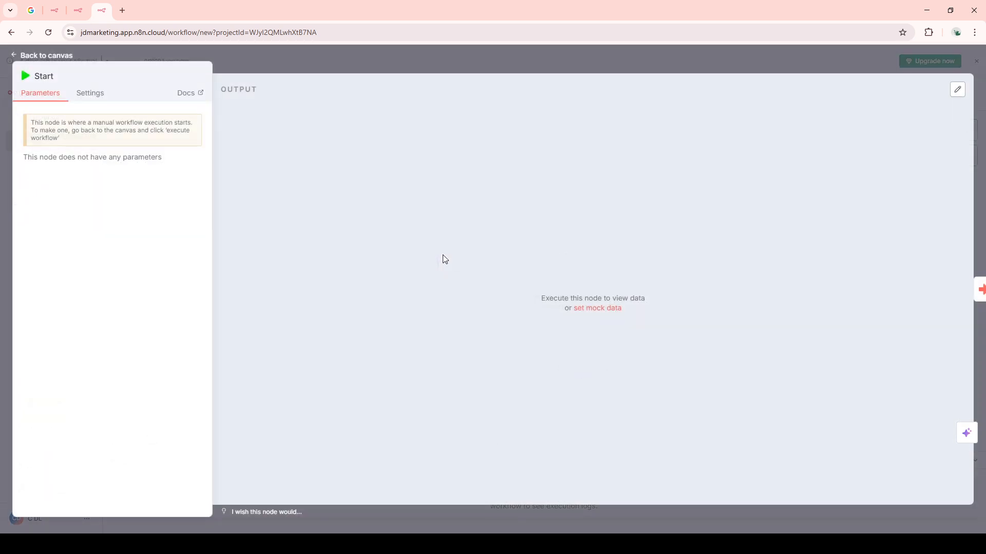
mouse_move(29, 112)
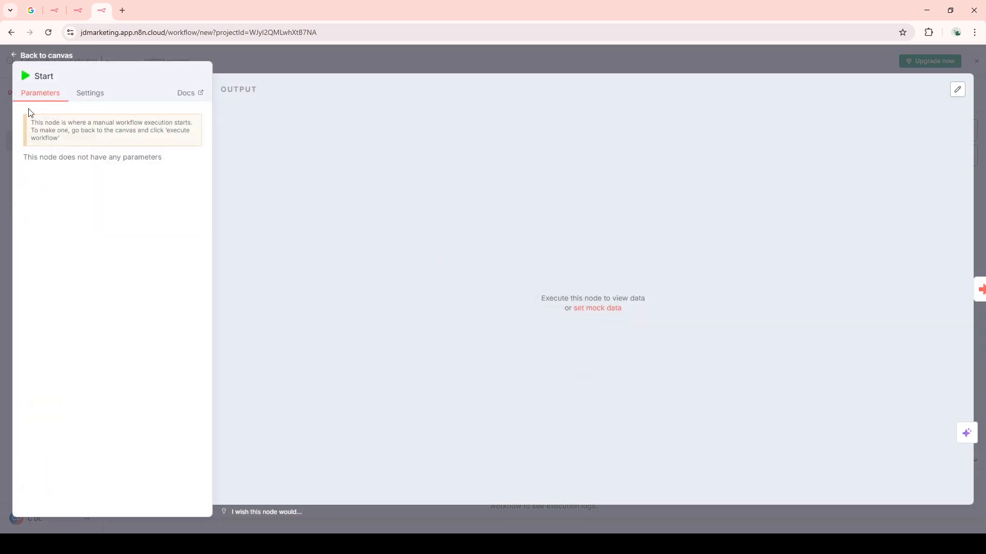
left_click(90, 92)
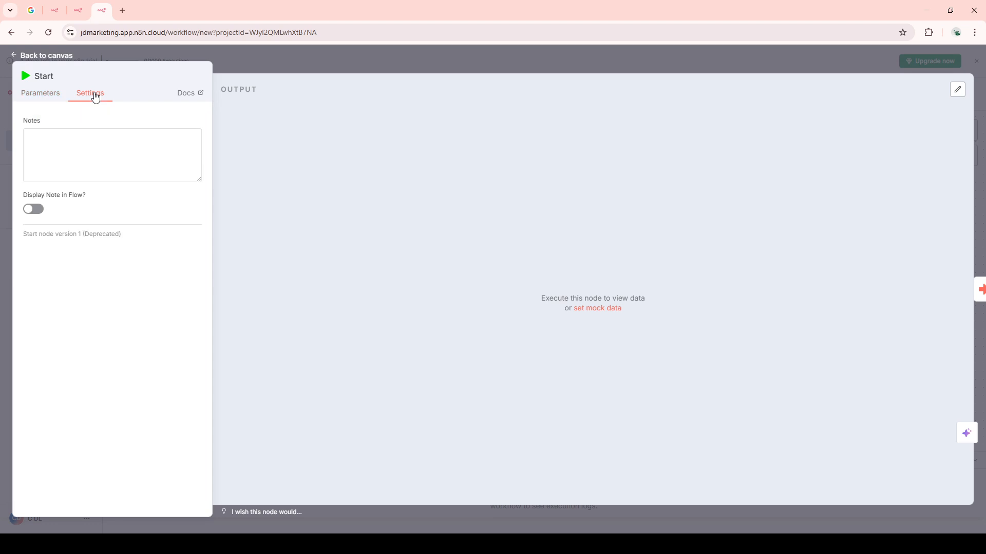
left_click(40, 92)
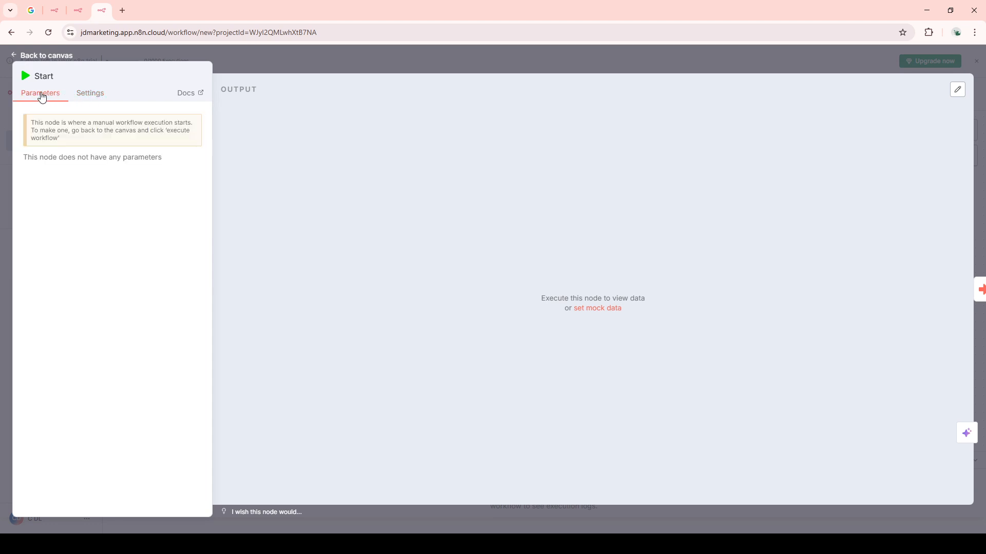
mouse_move(777, 152)
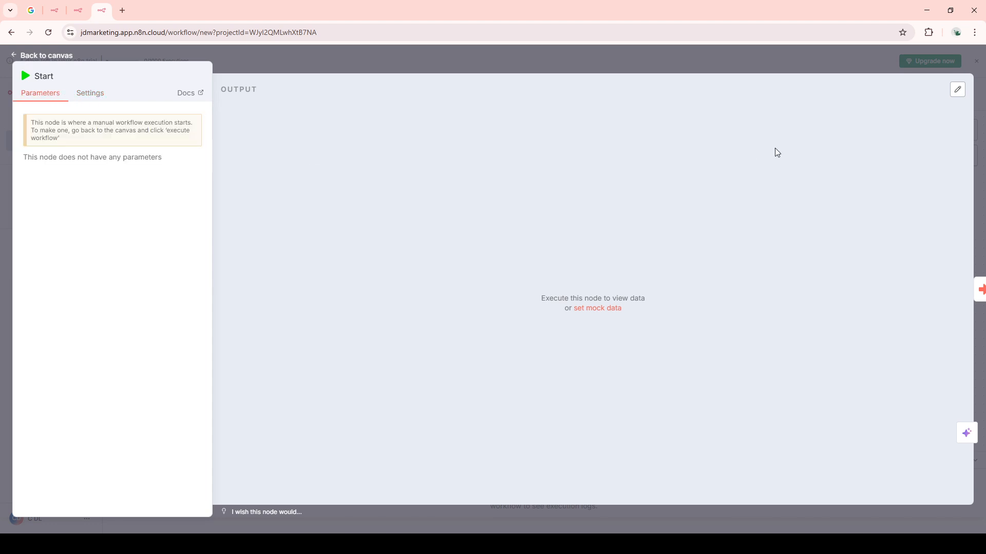
mouse_move(882, 61)
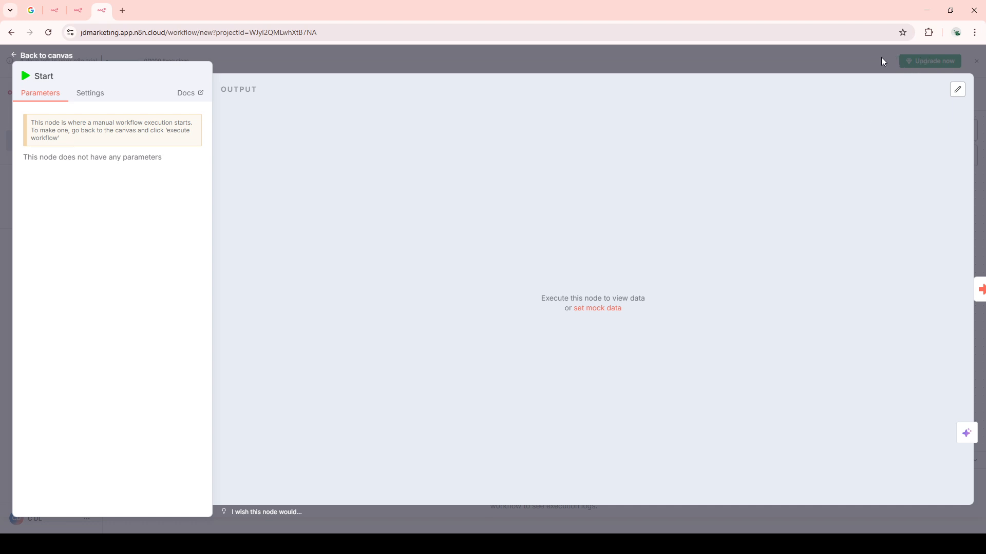
left_click(41, 56)
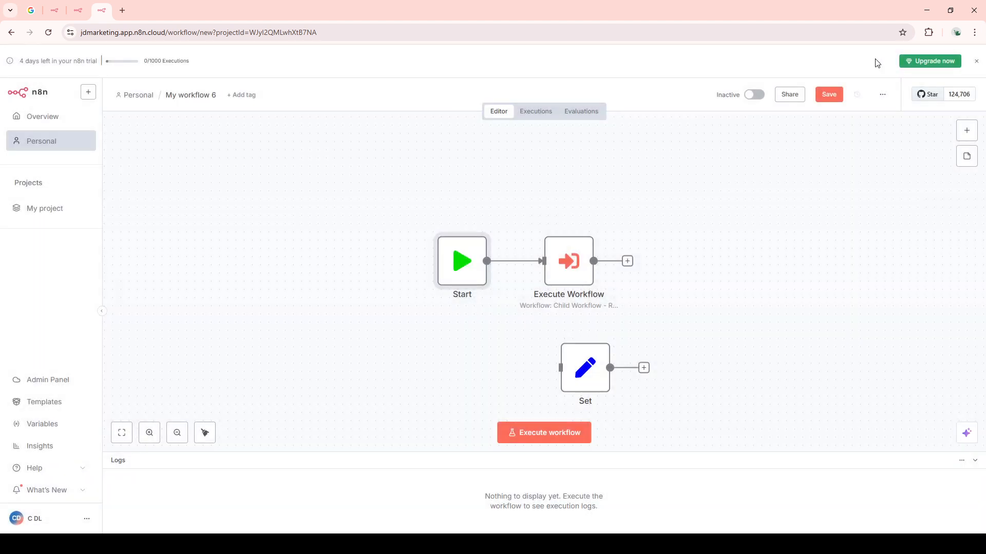
mouse_move(717, 209)
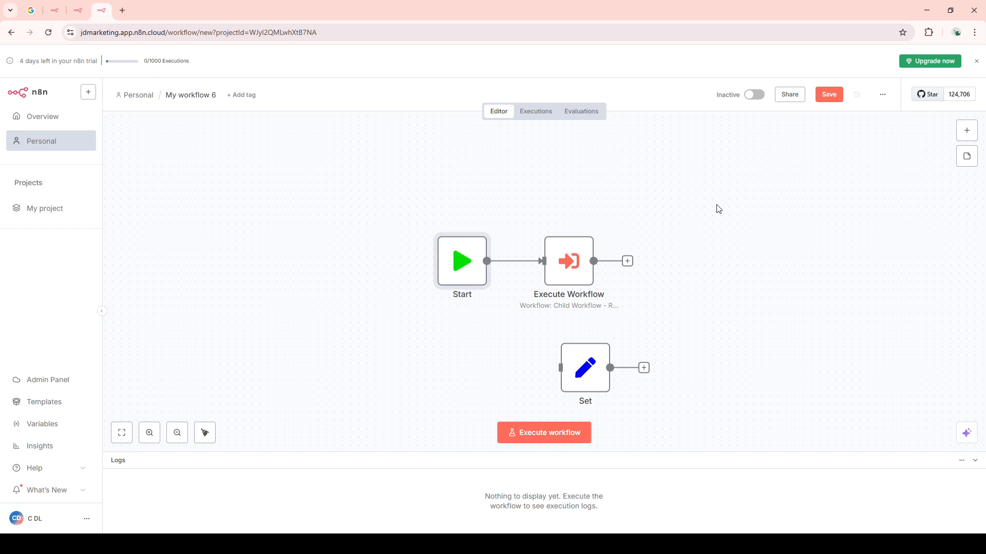
mouse_move(704, 245)
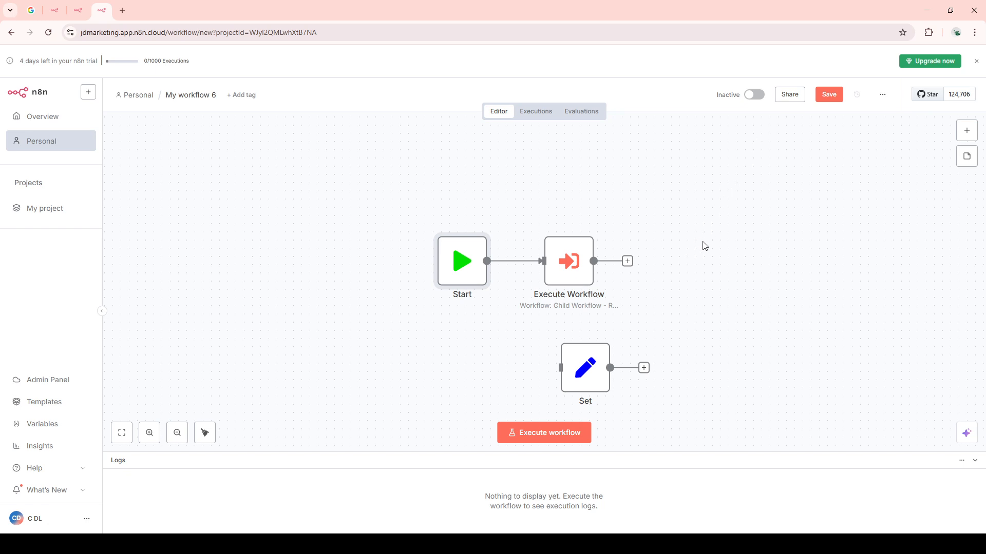
mouse_move(699, 255)
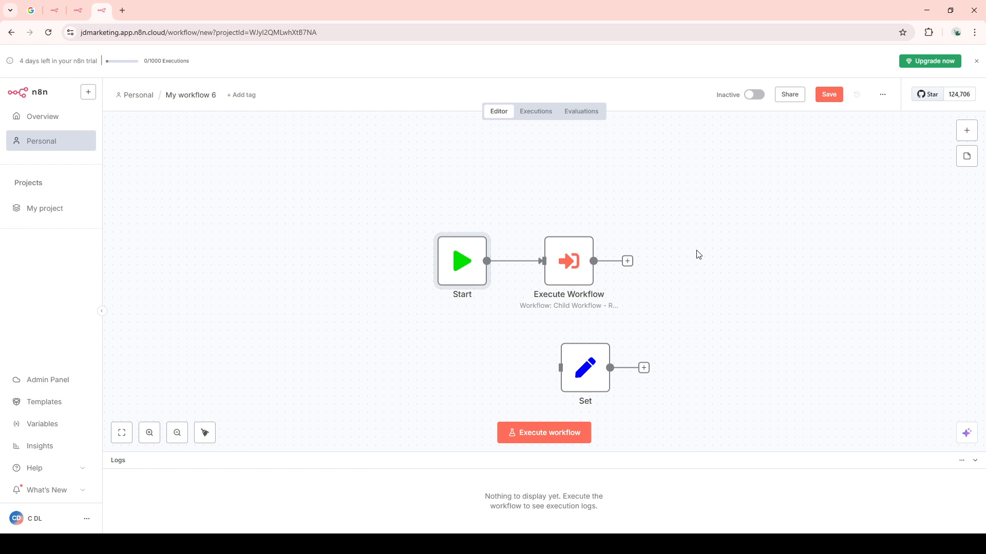
mouse_move(648, 280)
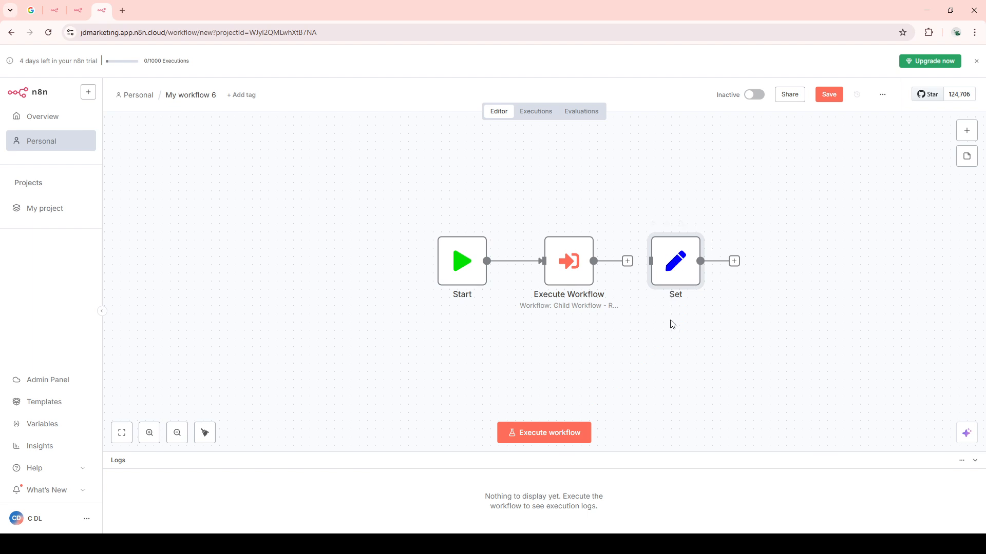
mouse_move(476, 457)
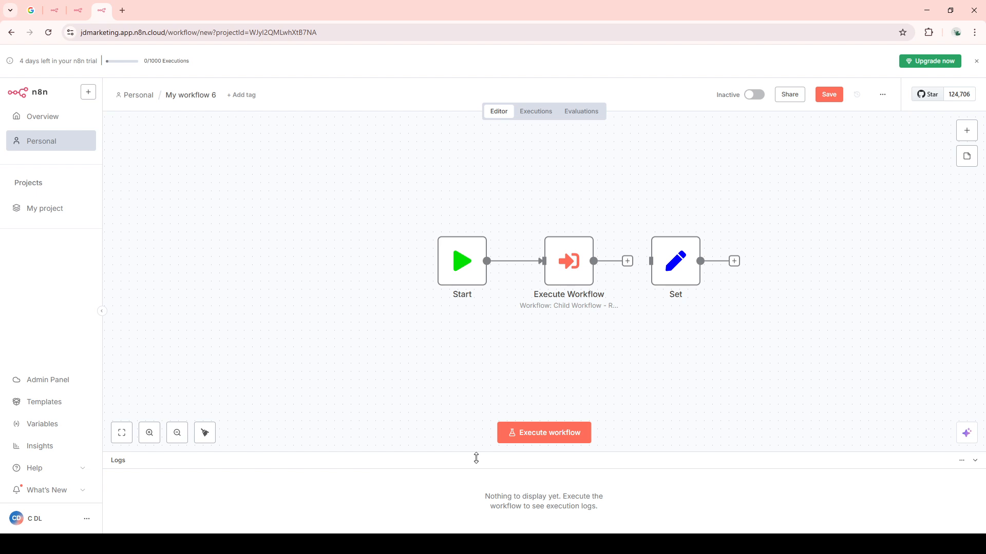
mouse_move(506, 414)
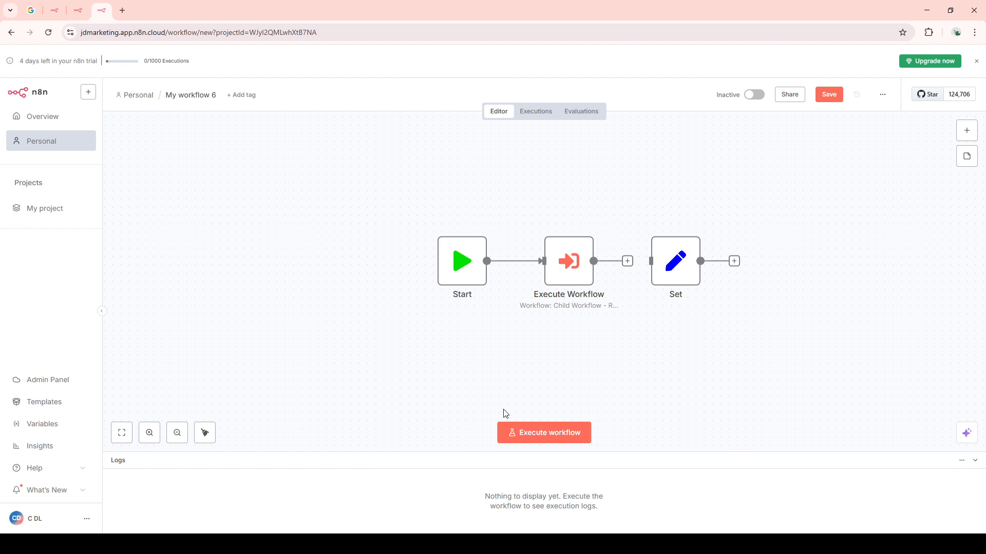
mouse_move(503, 409)
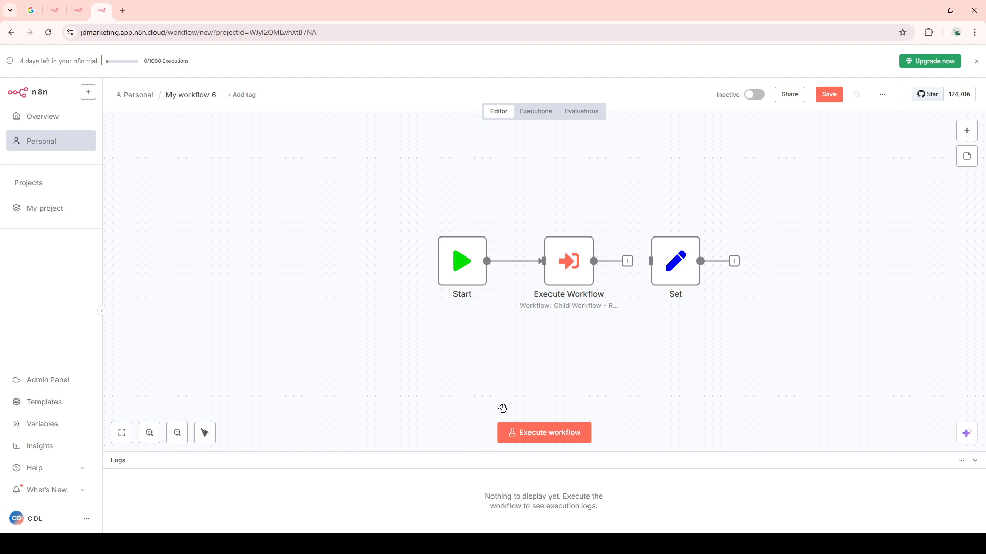